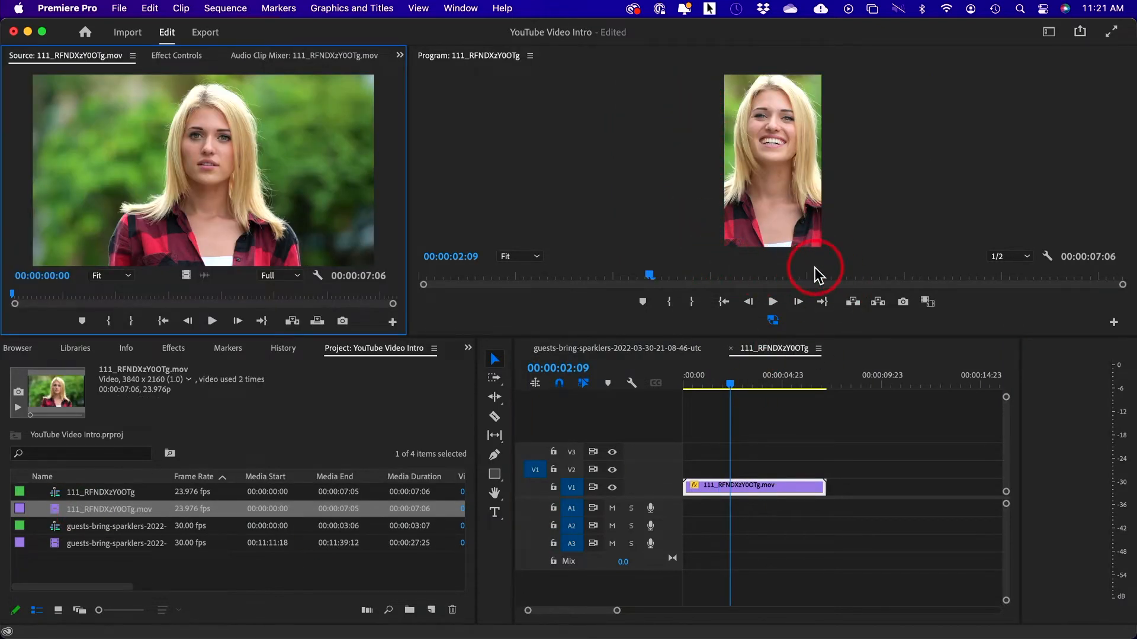
mouse_move(102, 245)
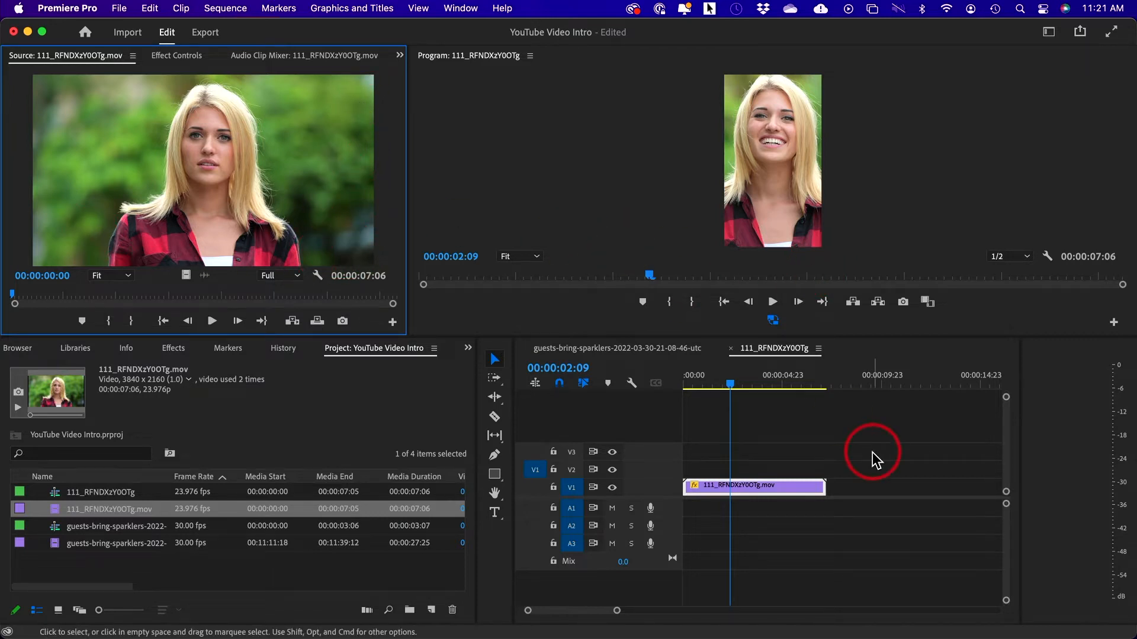
mouse_move(829, 450)
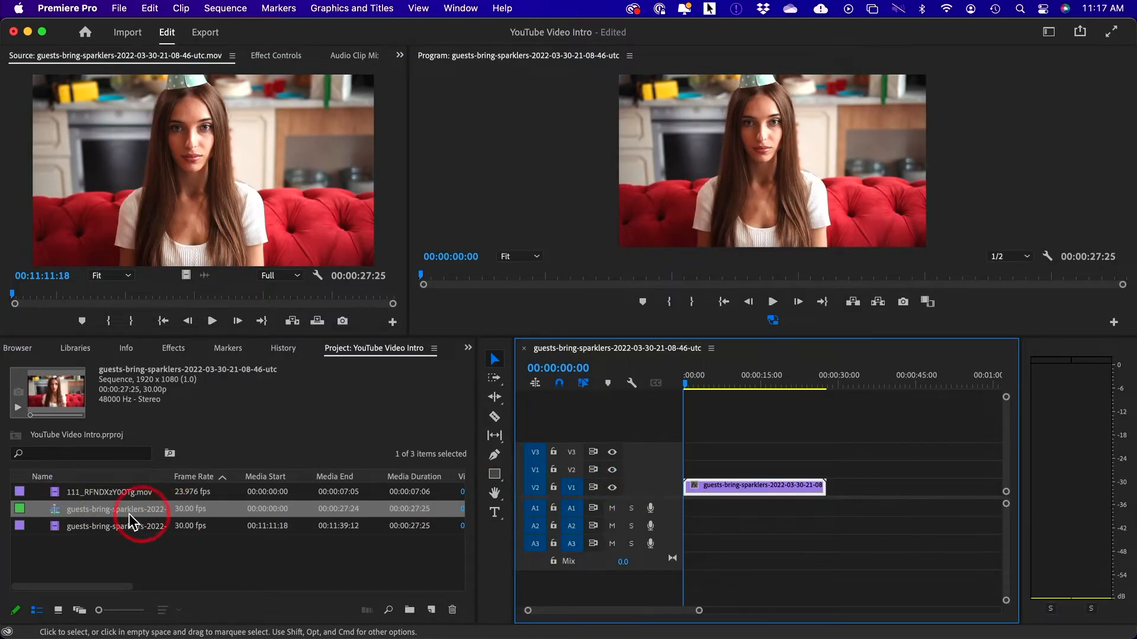
- Place 111_RFNDXzY0OTg.mov on track V2 above the party clip in the sequence
left_click(109, 491)
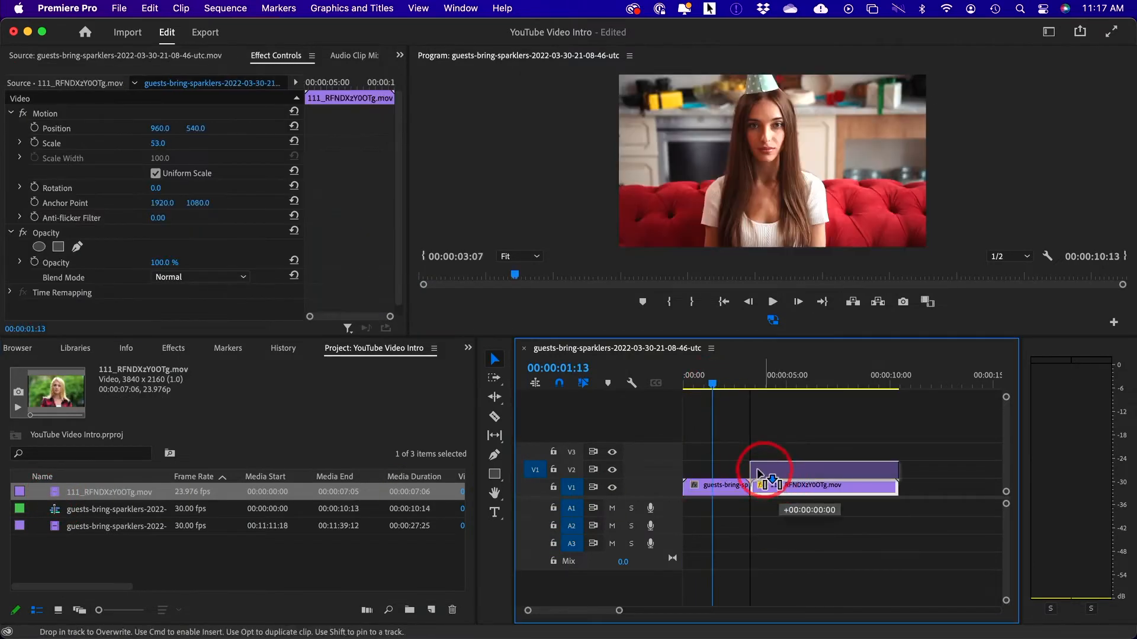
left_click_drag(761, 479, 714, 468)
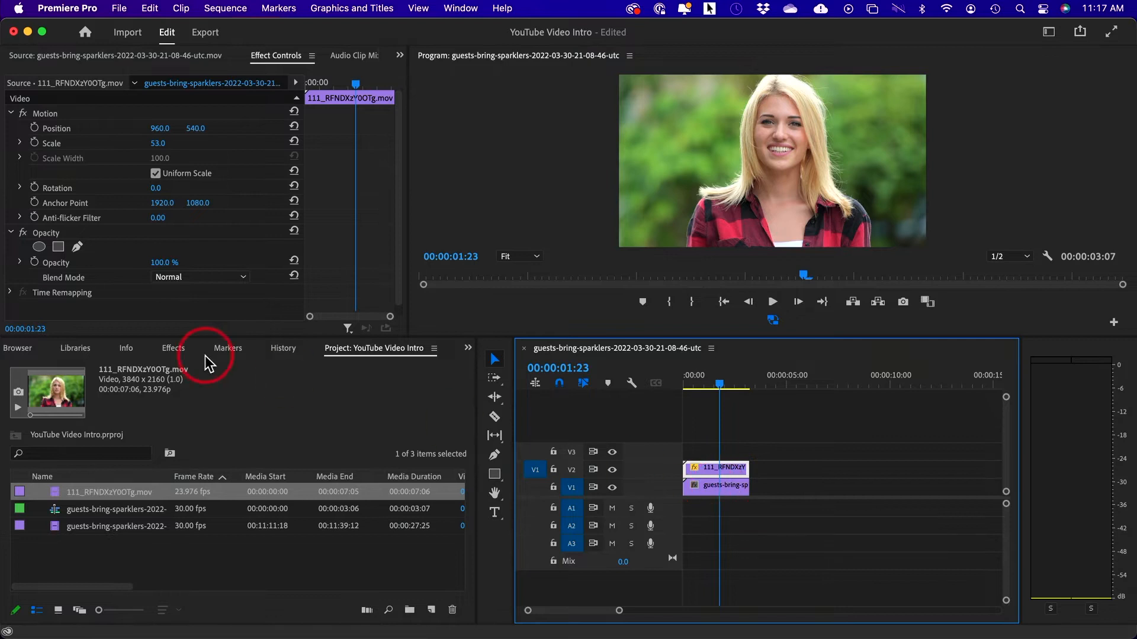
- Apply the Video Effects > Transform > Crop effect to the V2 clip from the Effects panel
left_click(173, 348)
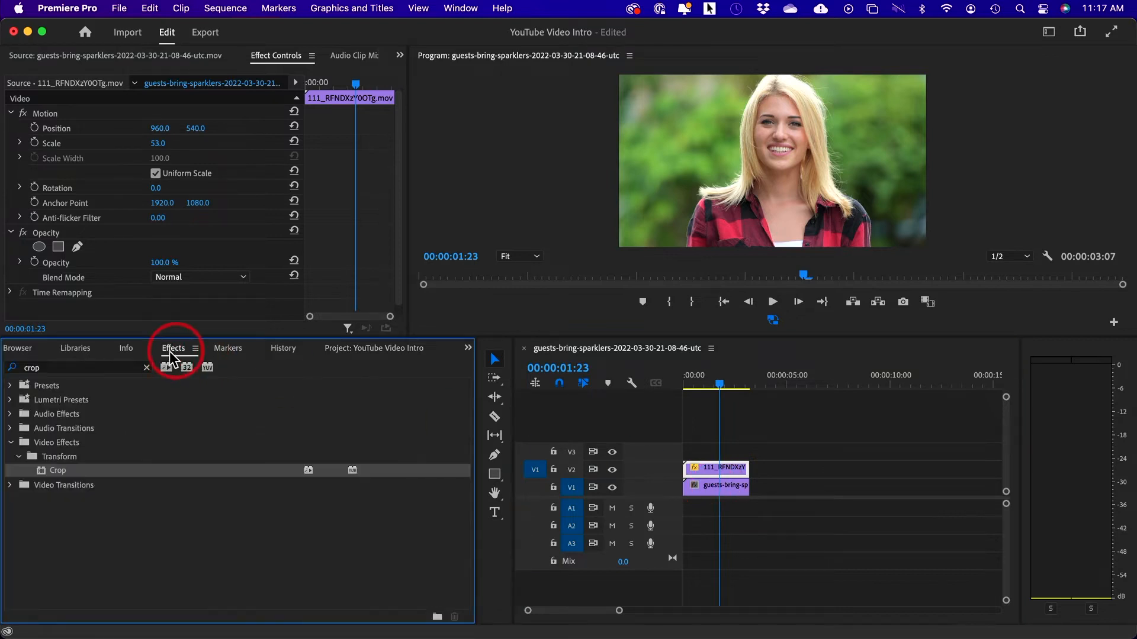
mouse_move(45, 475)
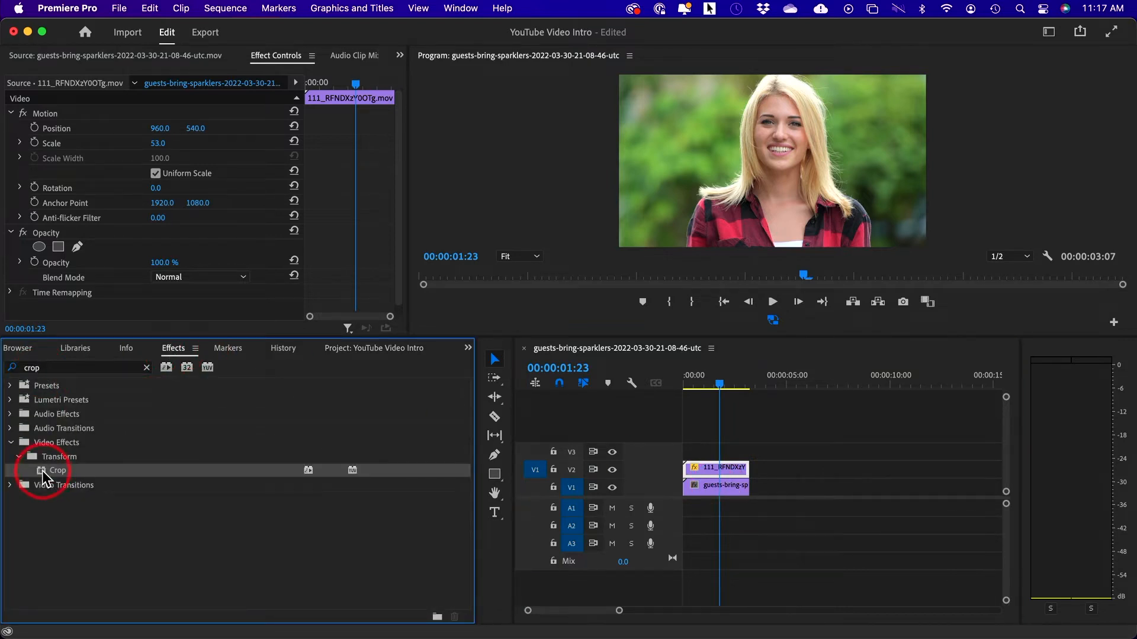
left_click_drag(57, 470, 725, 468)
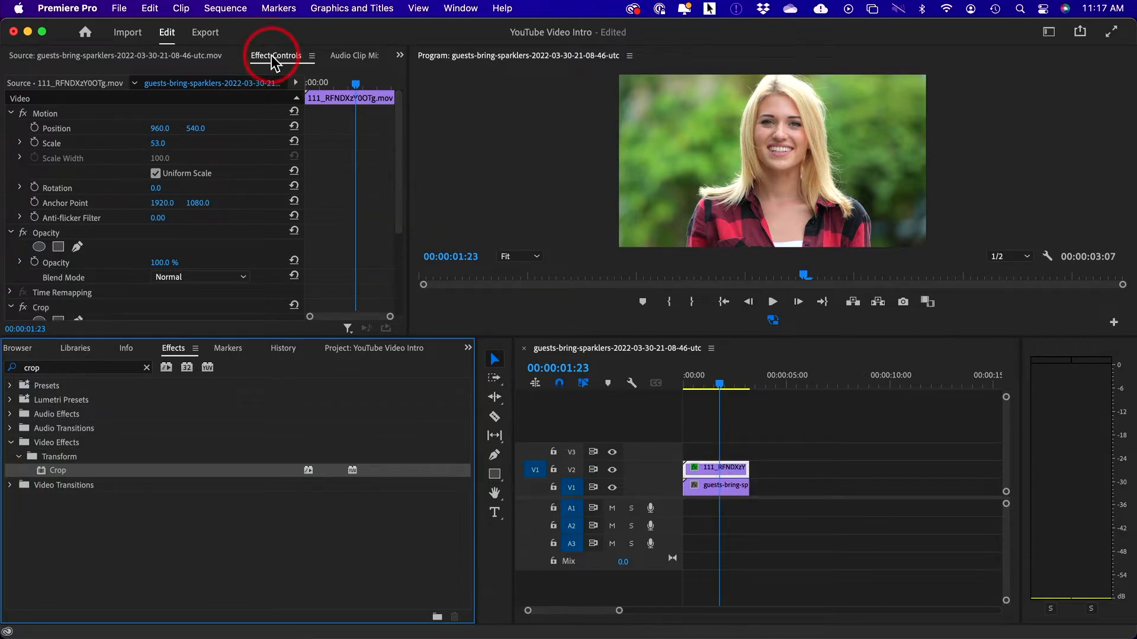
- Scrub the Crop percentage values in Effect Controls to trim the clip's sides
scroll("down", 3)
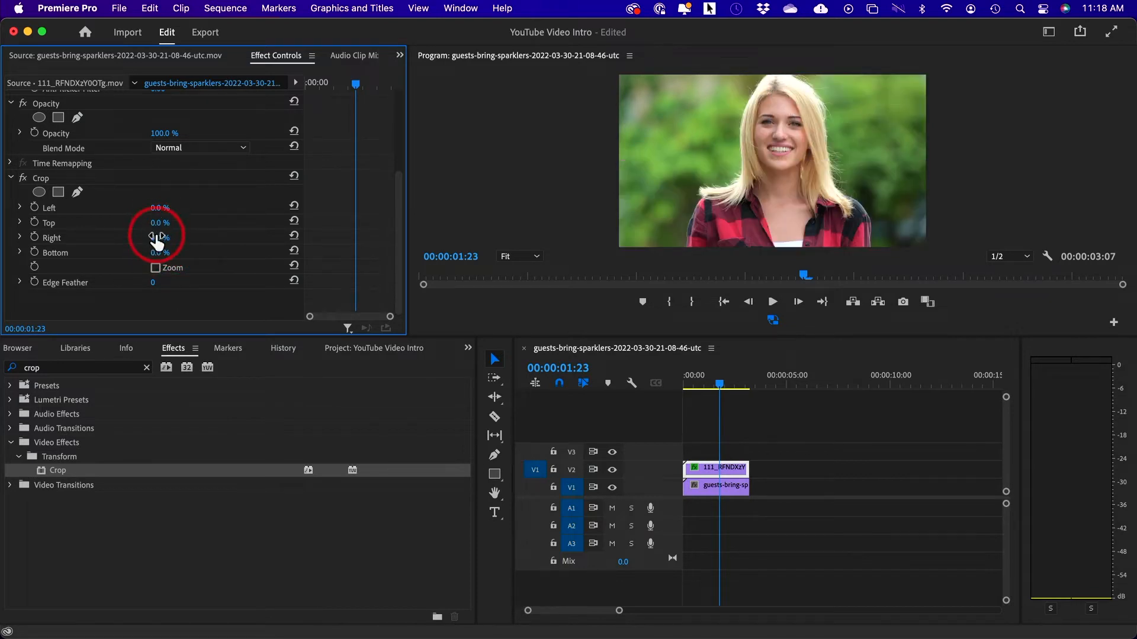
left_click_drag(158, 237, 170, 237)
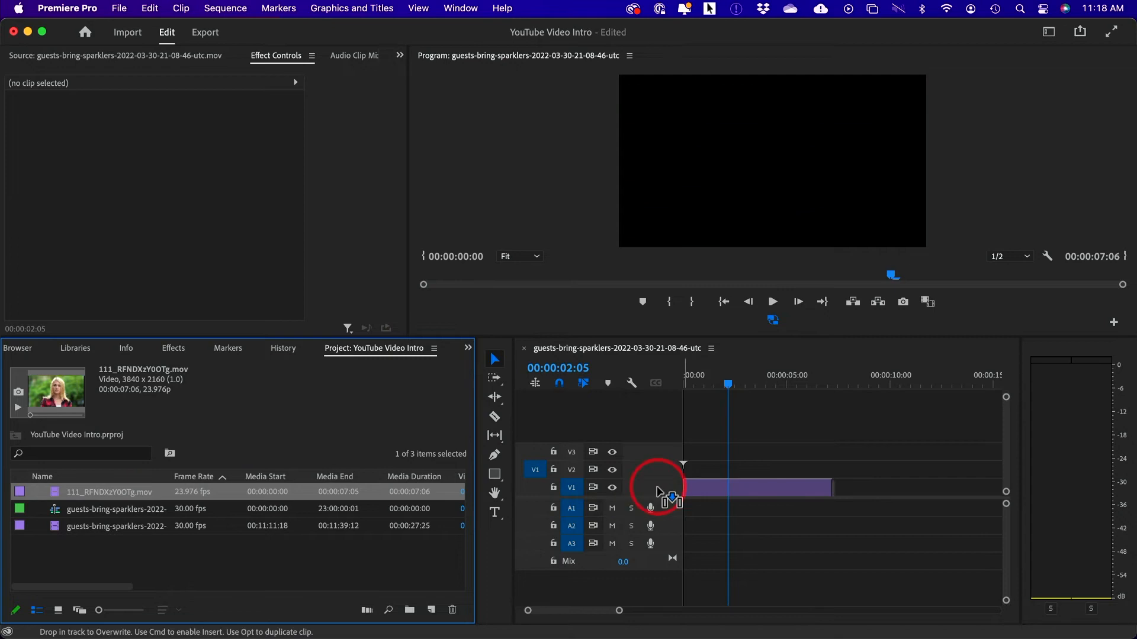
- Place 111_RFNDXzY0OTg.mov alone on V1 of the empty timeline and select it
left_click_drag(660, 485, 757, 486)
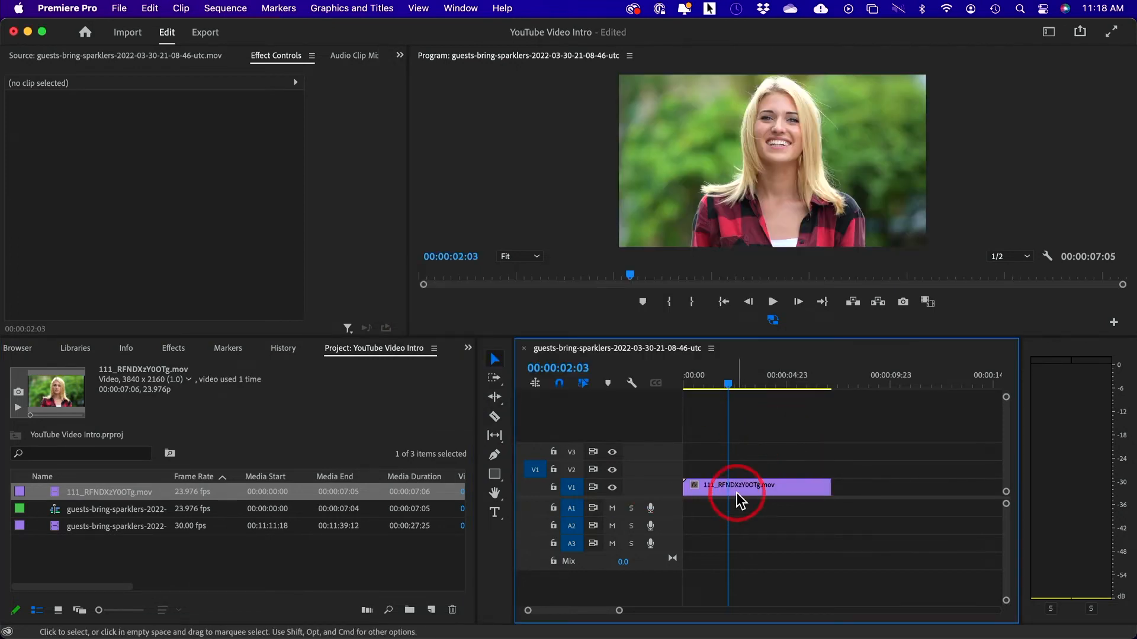
left_click(754, 487)
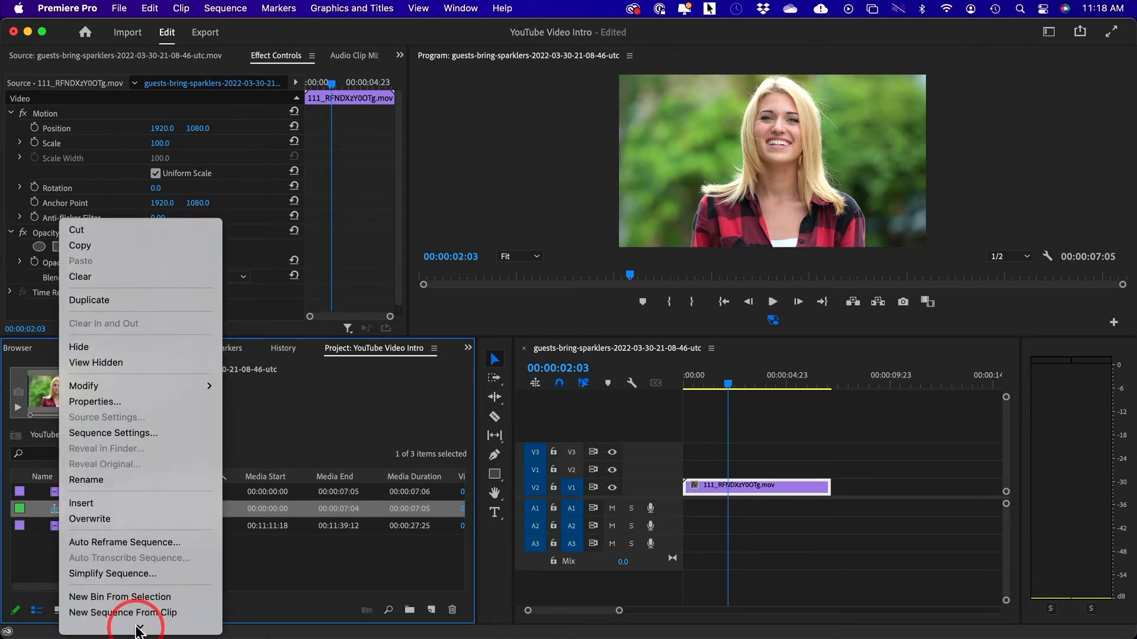
mouse_move(130, 417)
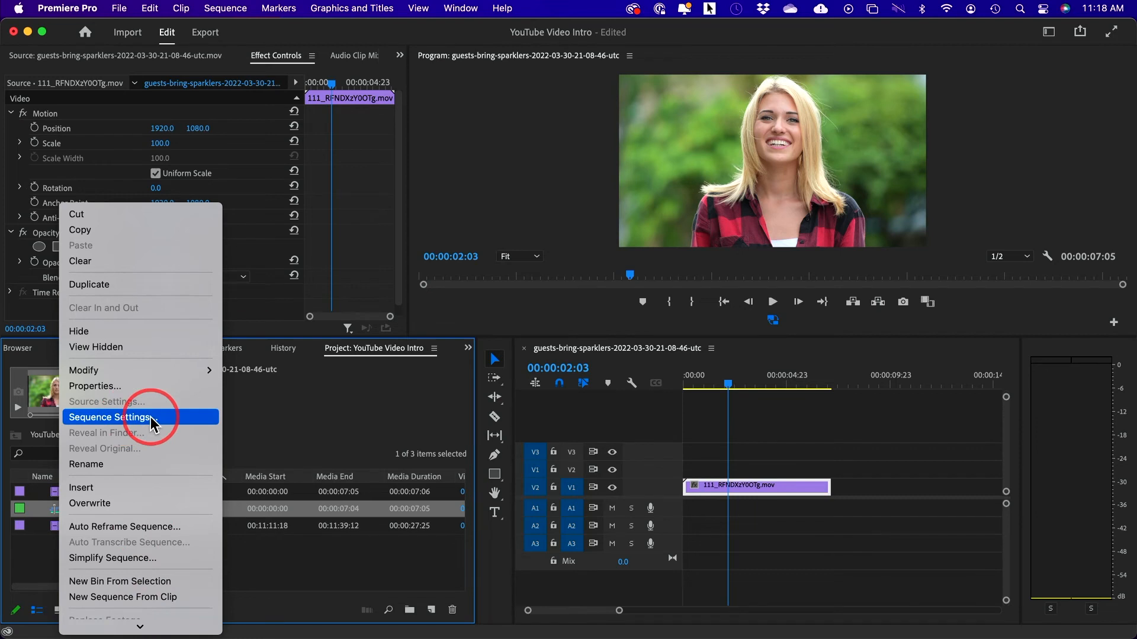
- Set the Sequence Settings frame size to 1080 horizontal by 1920 vertical and confirm
left_click(111, 417)
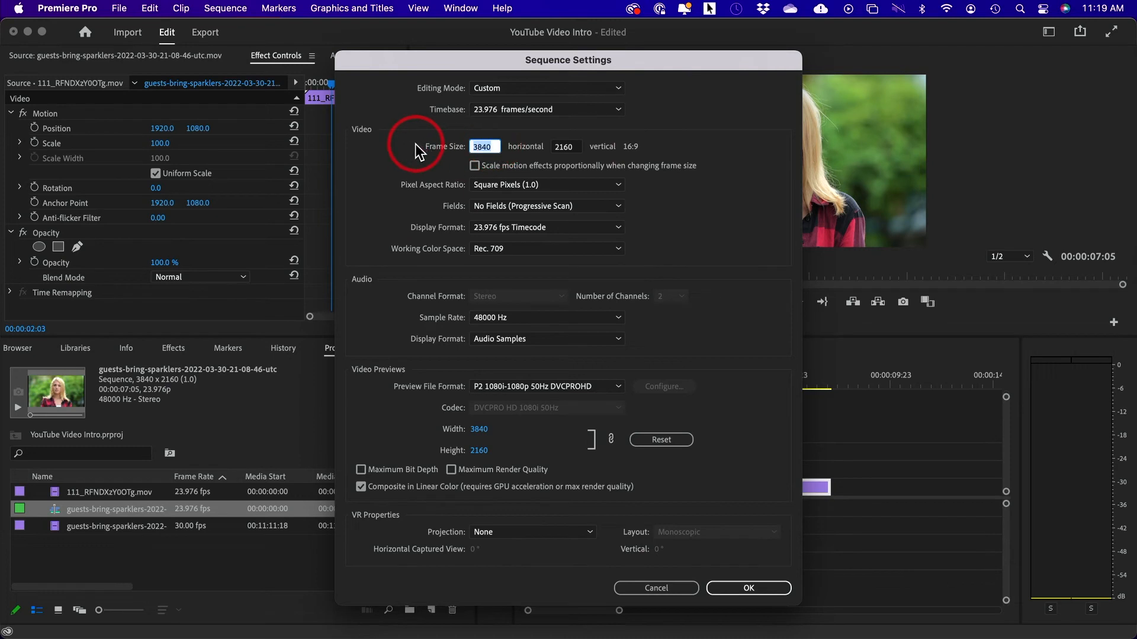
type("10")
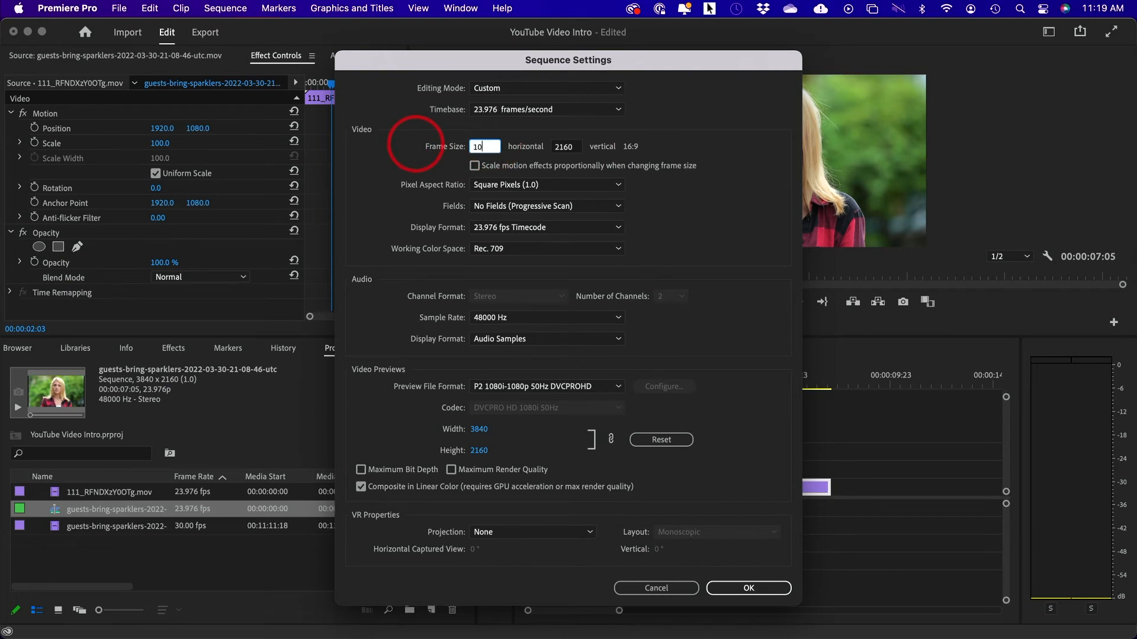
type("1920")
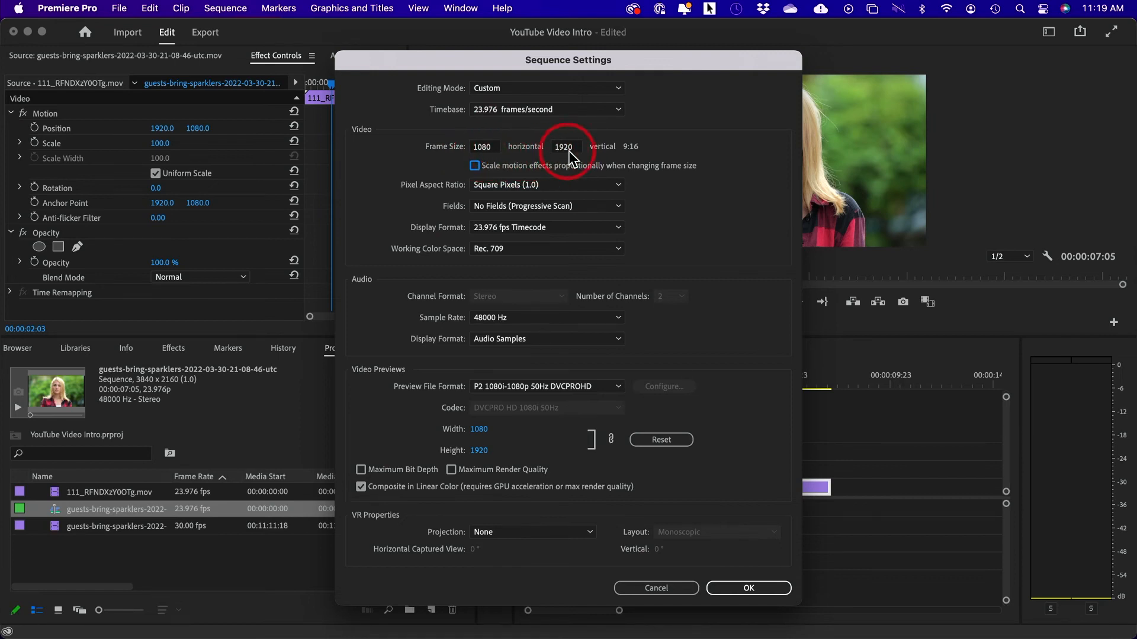
left_click(748, 589)
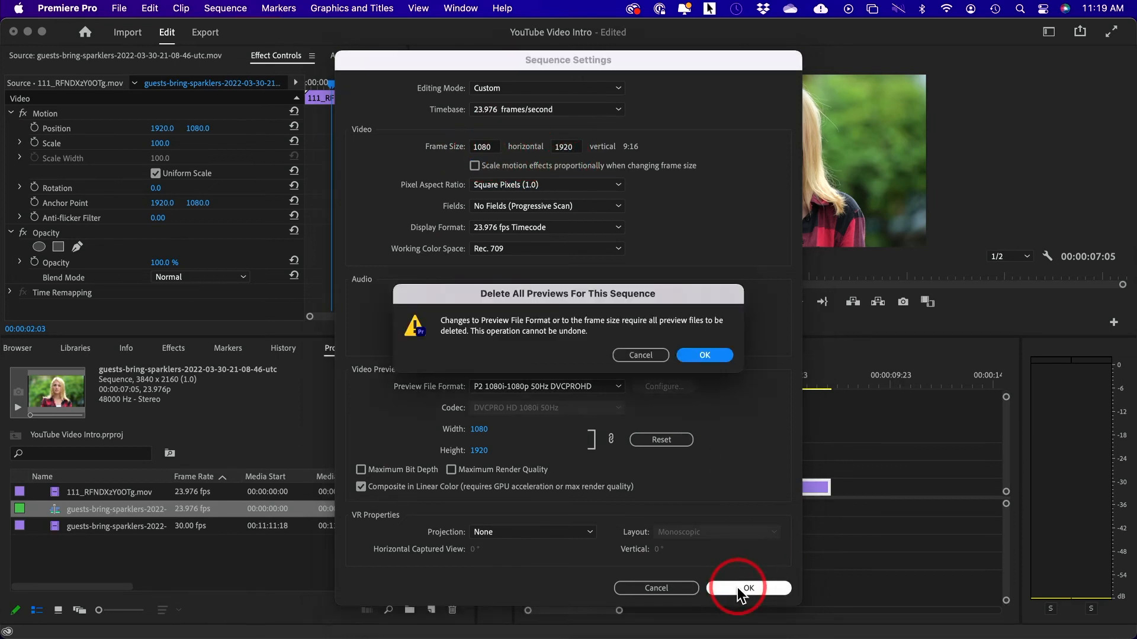
- Accept the Delete Previews warning, then set the clip to Scale 89 and Position 990.0 to center her
left_click(703, 354)
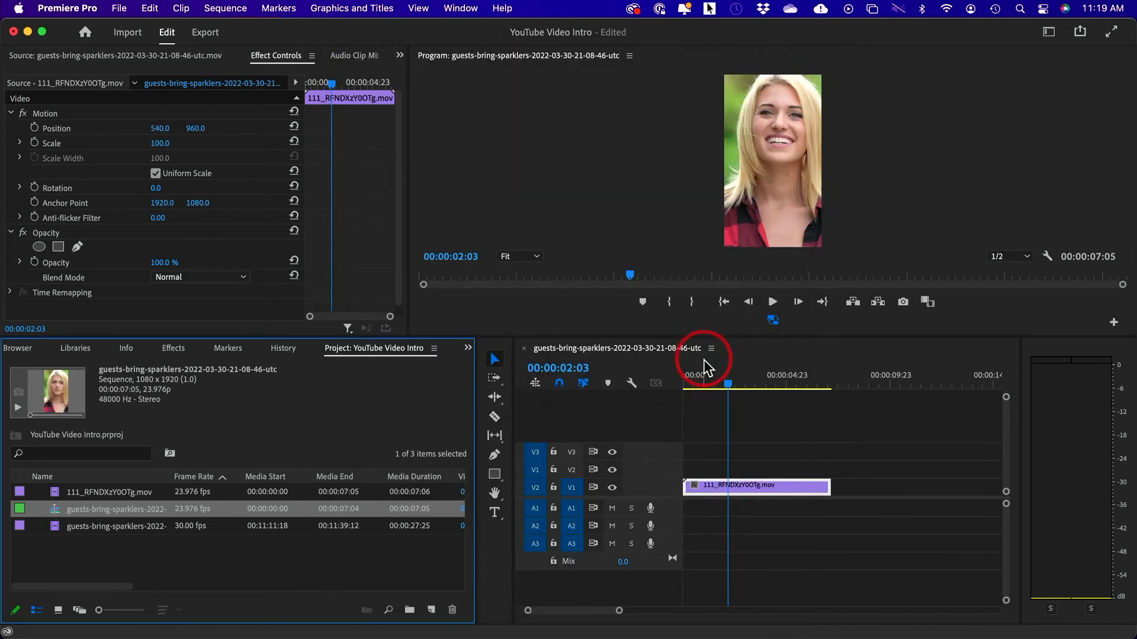
mouse_move(732, 464)
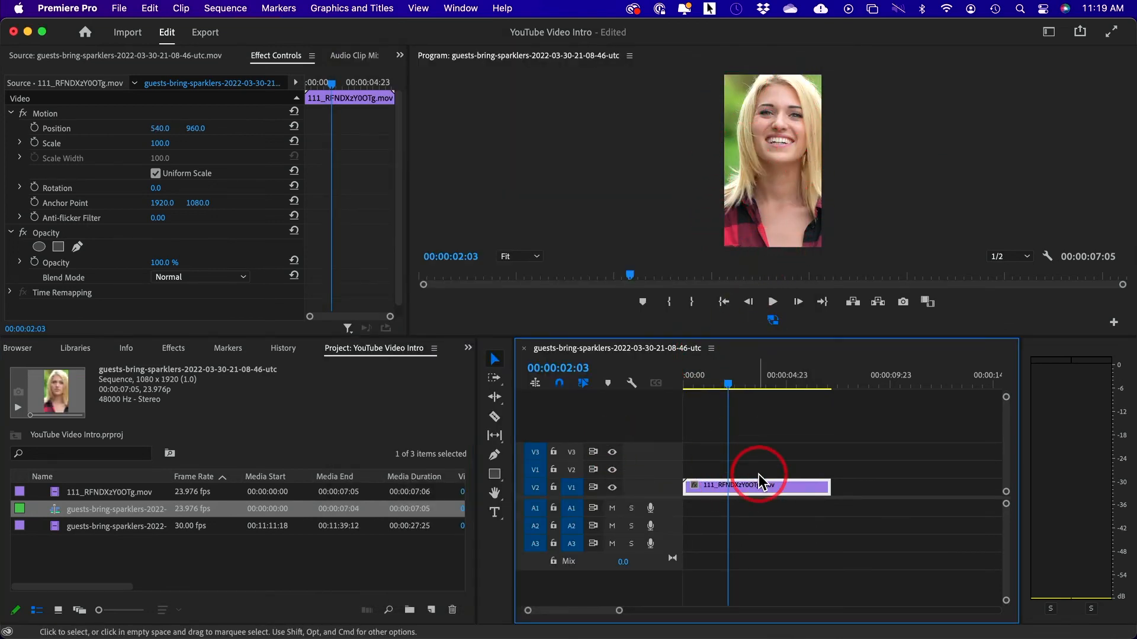
left_click_drag(163, 128, 152, 128)
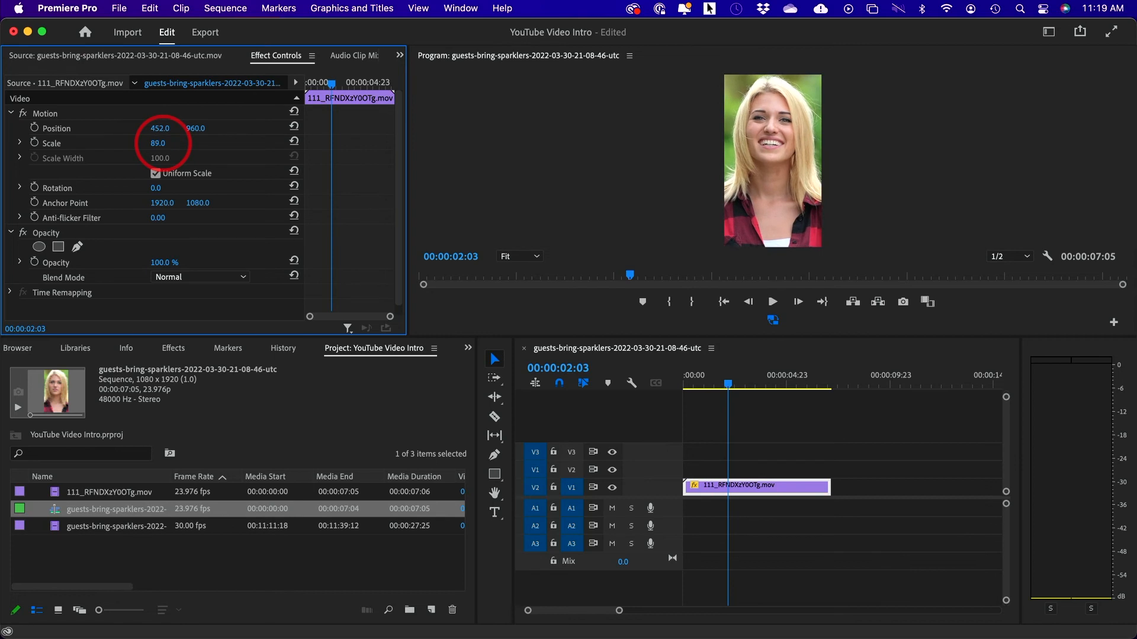
type("990.0")
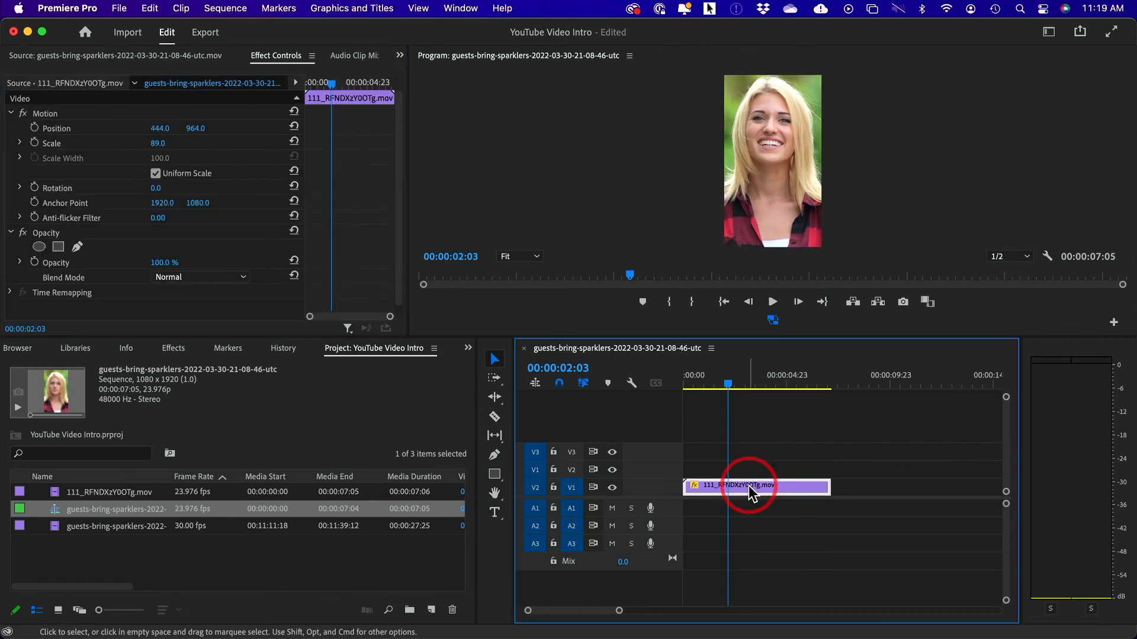
left_click(205, 32)
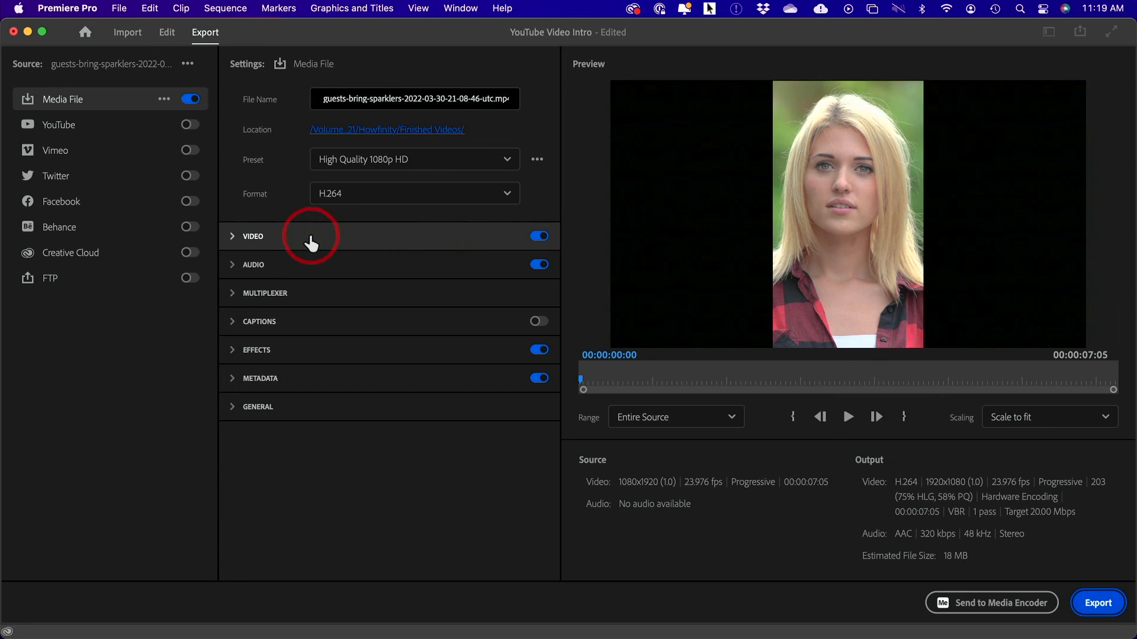
- Expand the export Video section and use Match Source for a 1080x1920 H.264 output
left_click(251, 237)
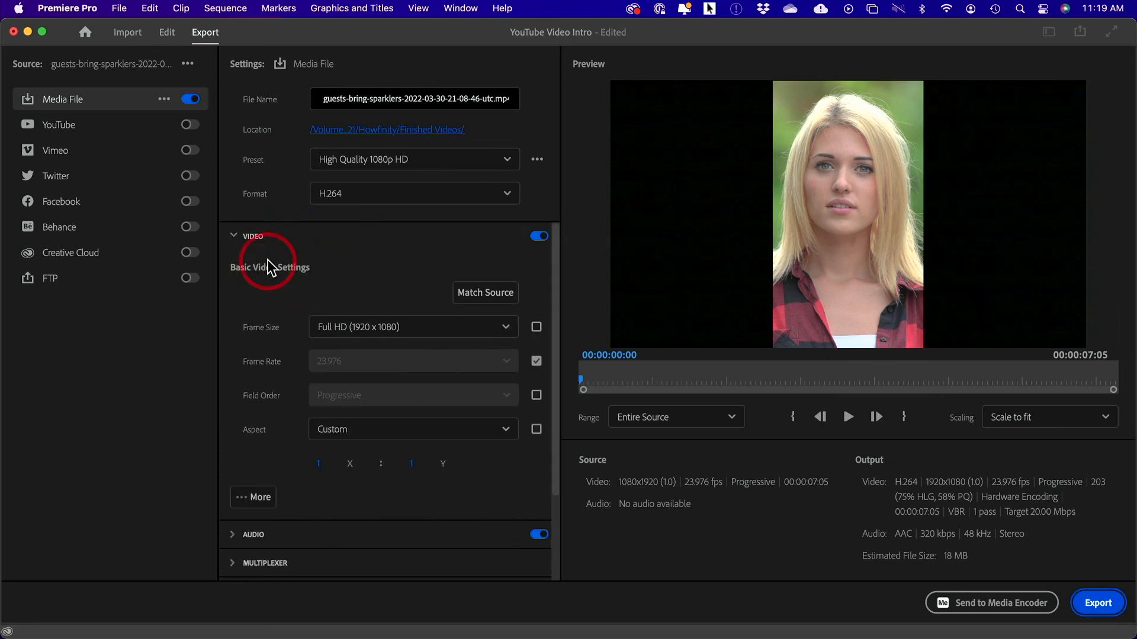
mouse_move(485, 293)
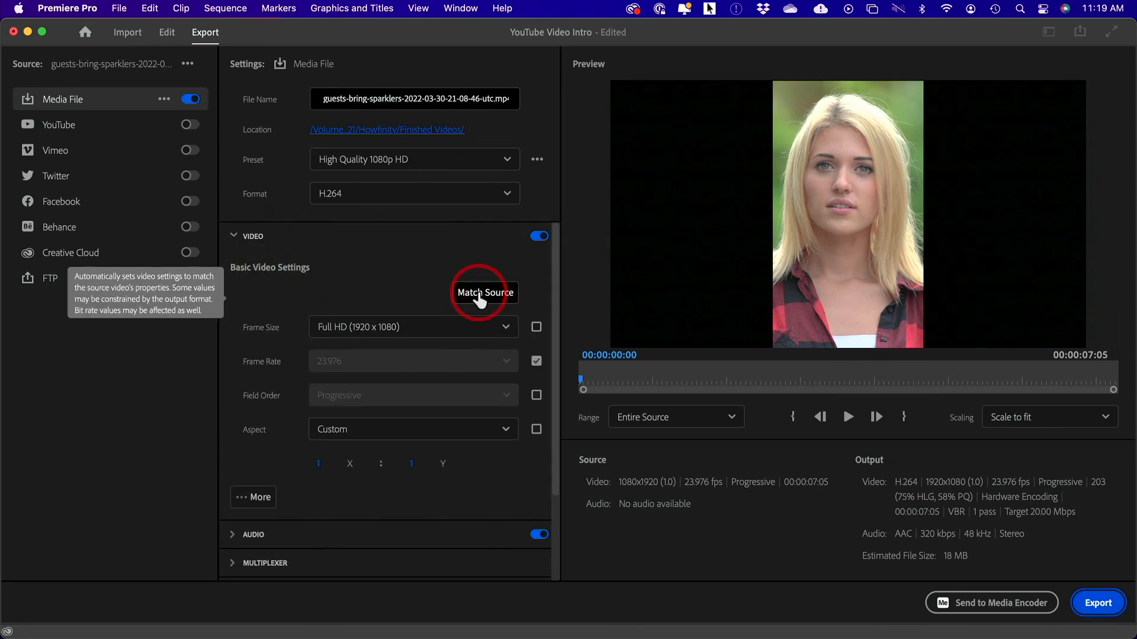
left_click(485, 293)
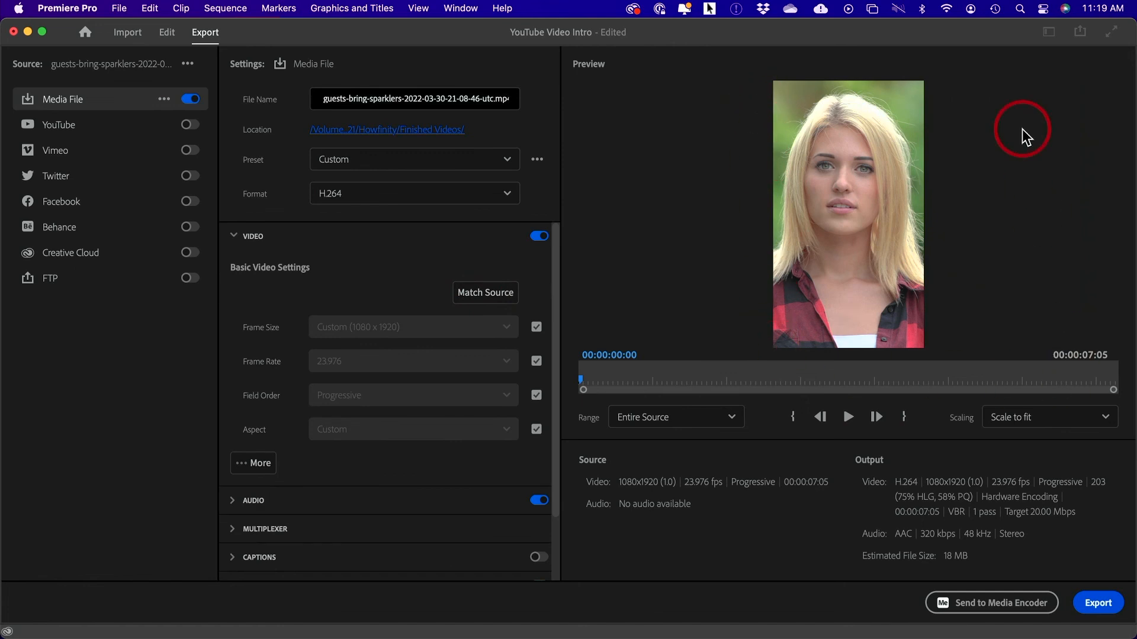